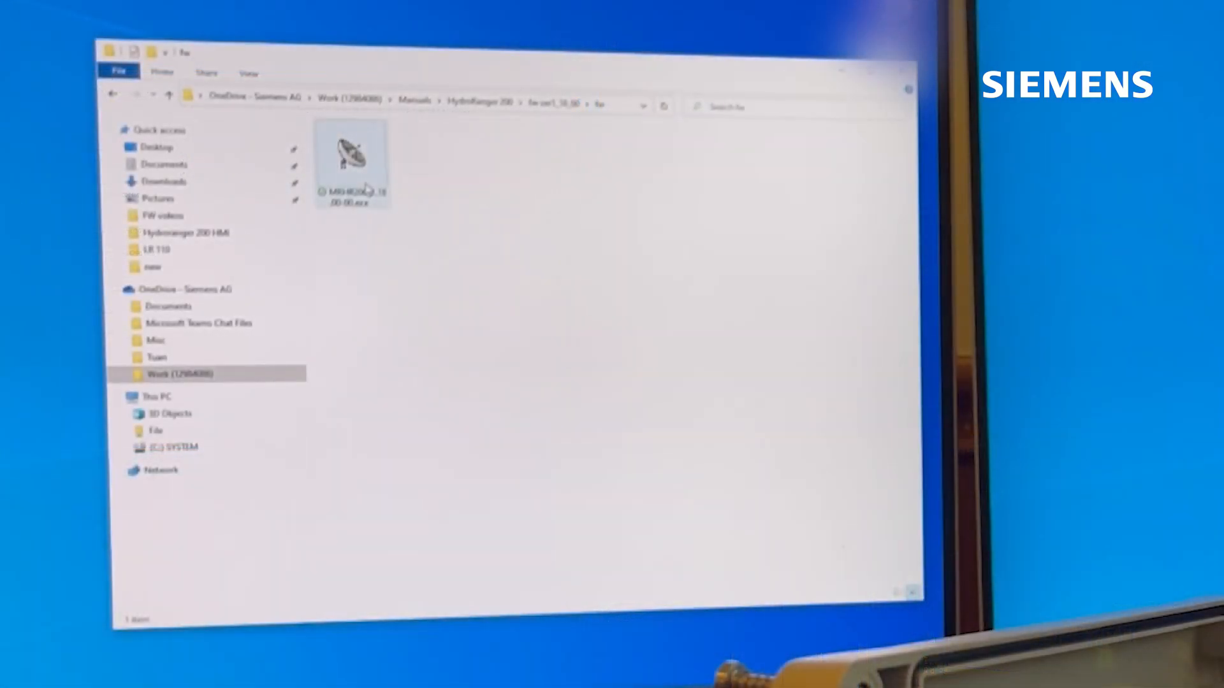
Launch the MultiRanger 200 firmware executable from the folder to start the Firmware Downloader.
left_click(352, 161)
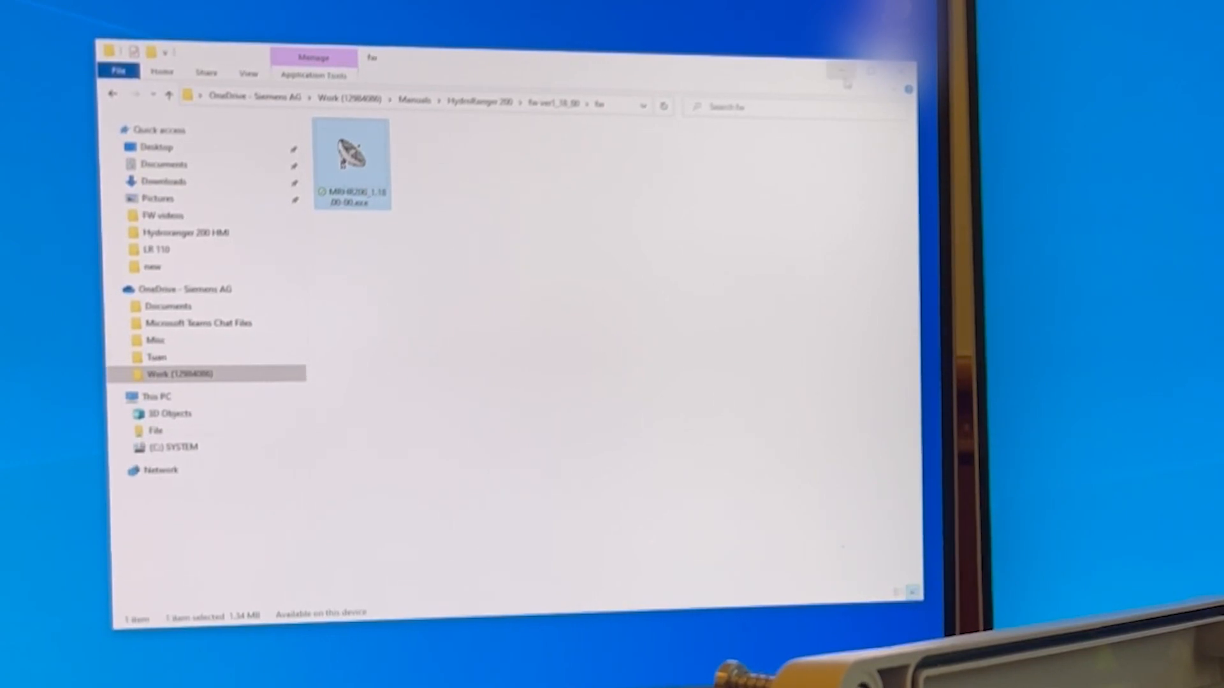
double_click(352, 156)
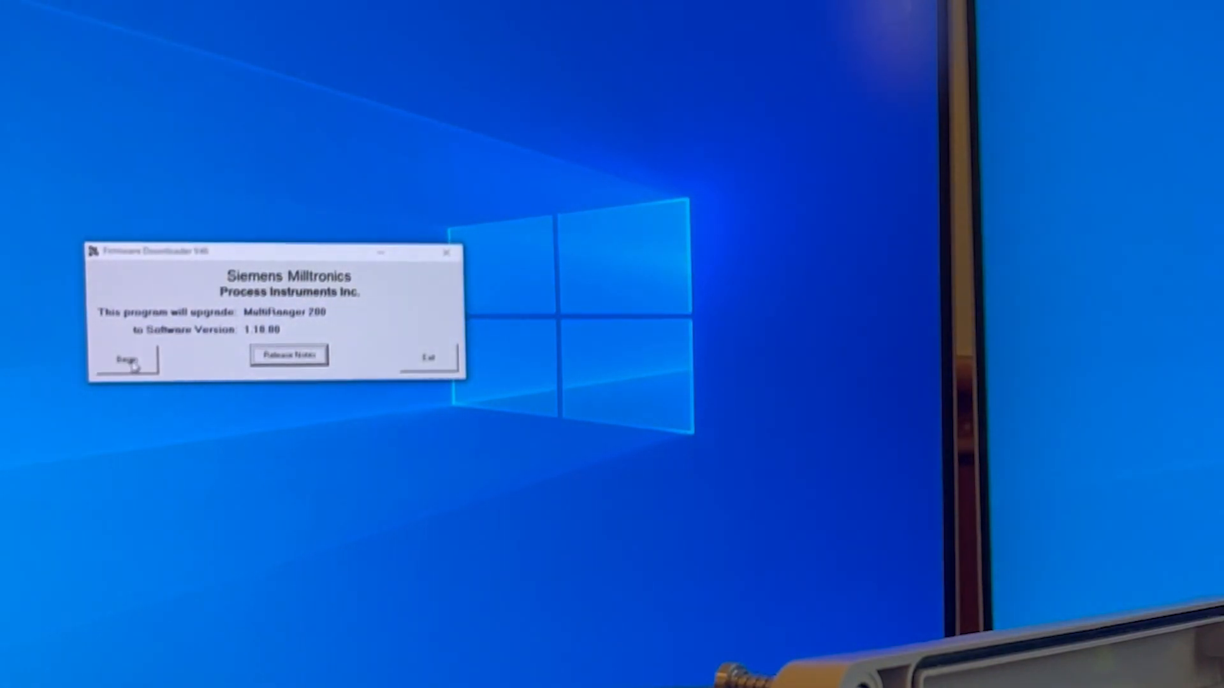
Begin the MultiRanger 200 upgrade so the COM5 / 115200 communication settings appear.
left_click(125, 357)
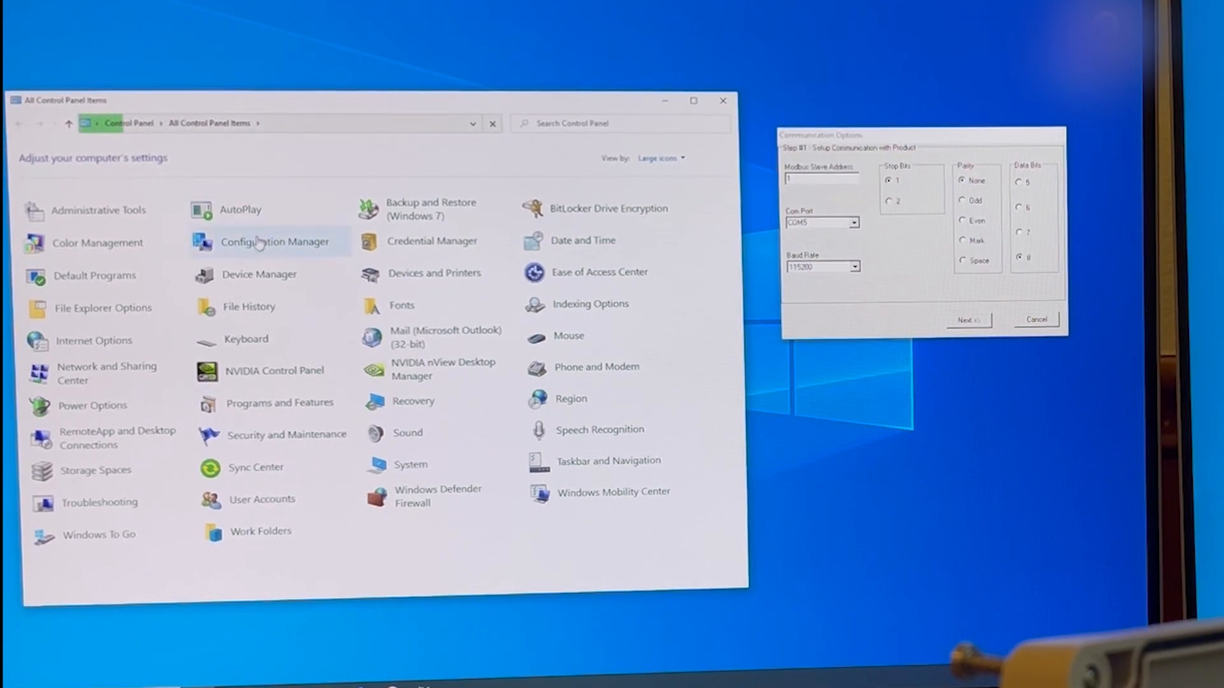
mouse_move(259, 274)
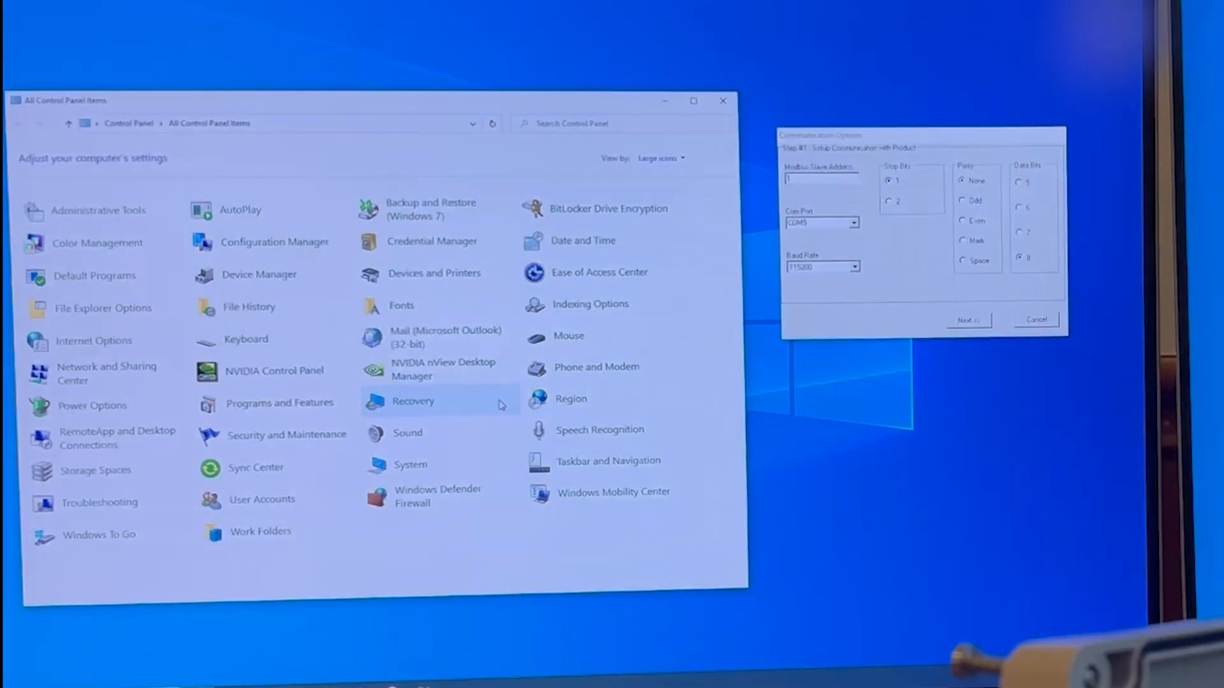
Check the USB to Serial Cable (COM5) port settings in Device Manager against the downloader.
left_click(259, 274)
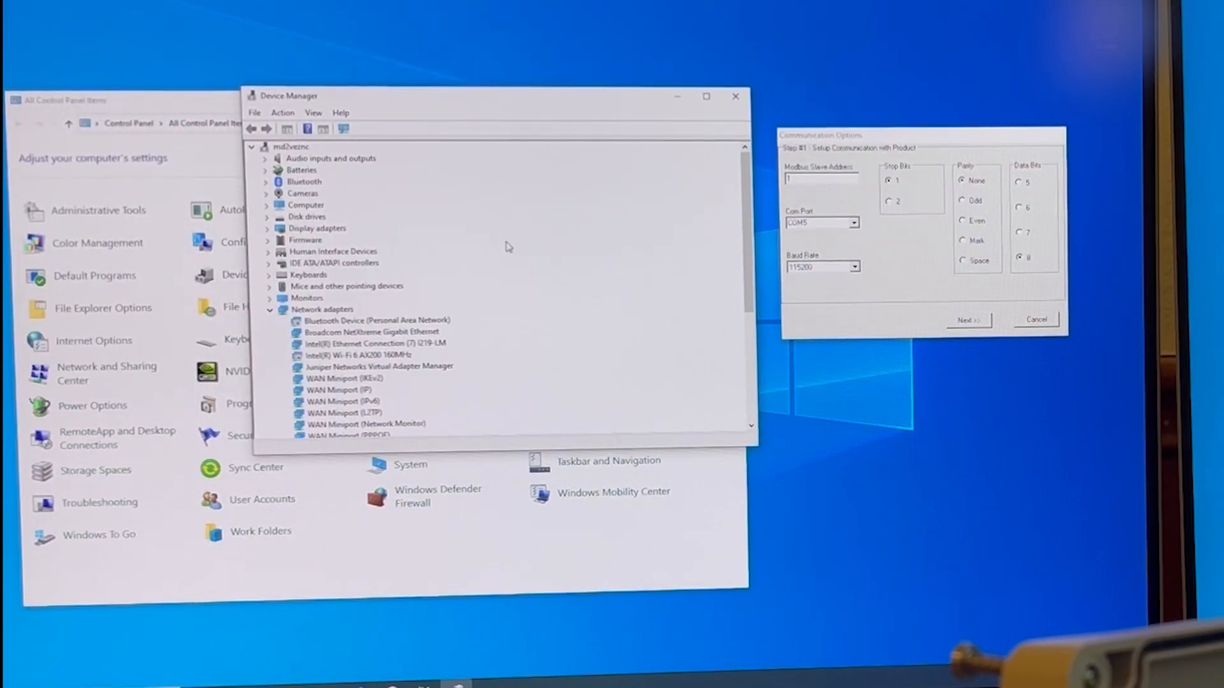
scroll("down", 3)
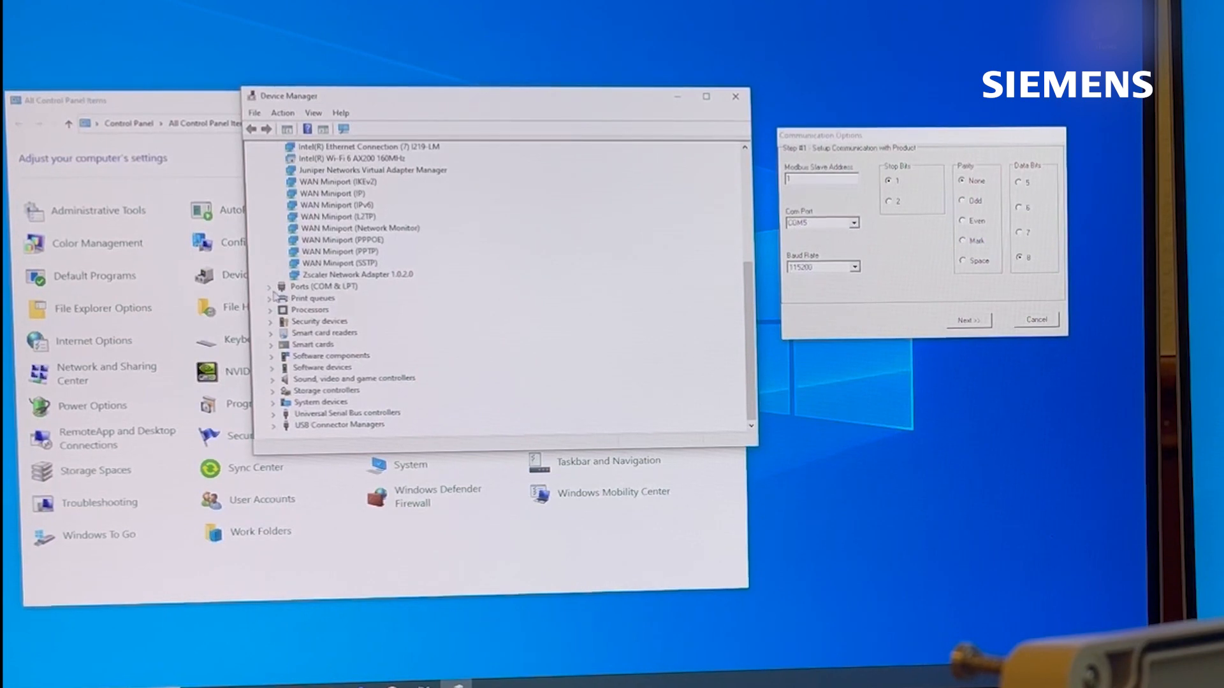
left_click(273, 287)
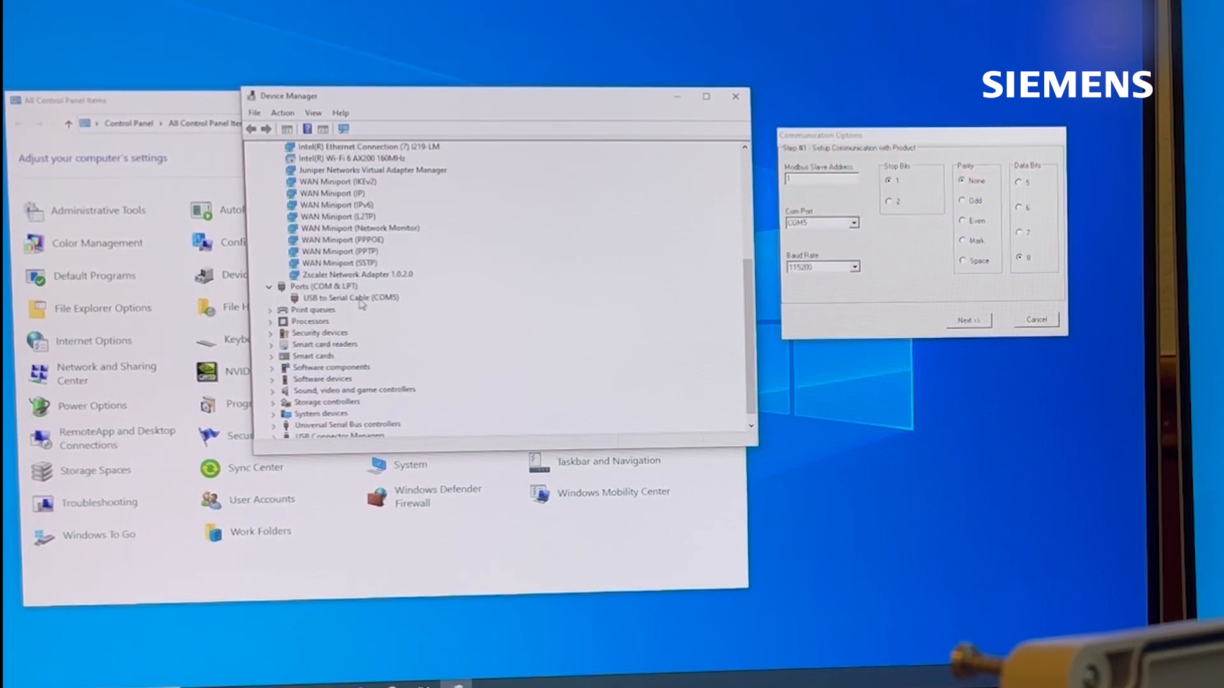
double_click(348, 297)
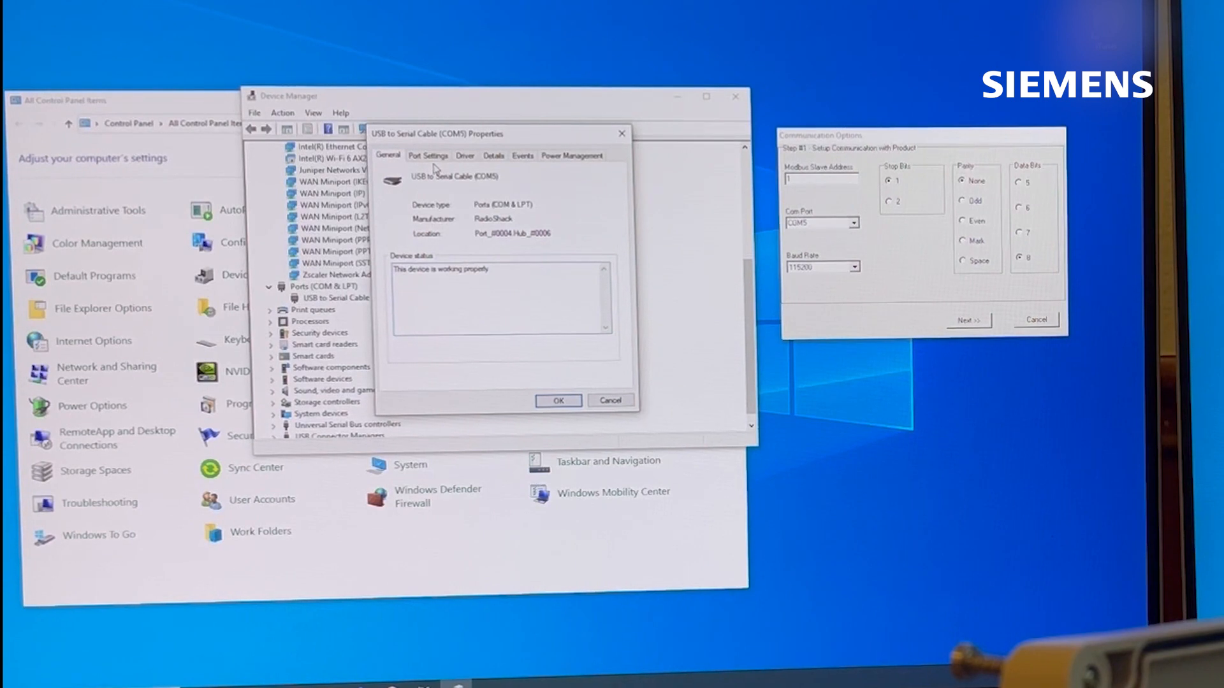
left_click(428, 154)
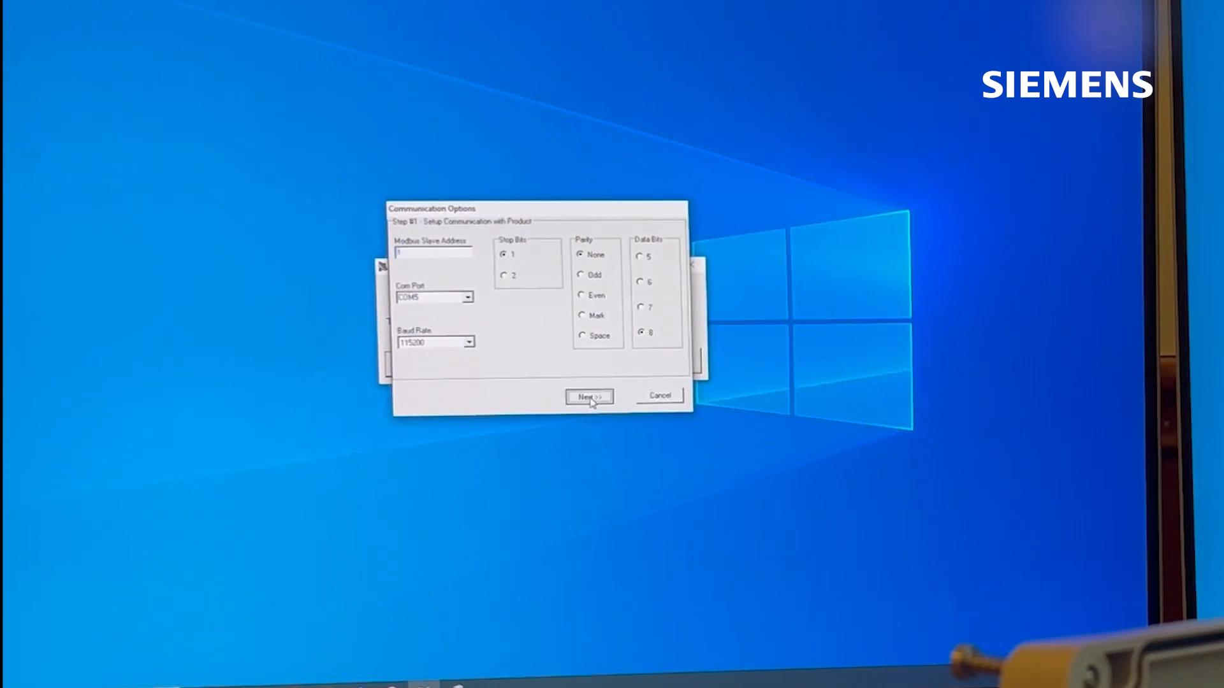
Accept the COM5 communication settings and start the firmware download so initialization begins.
left_click(589, 397)
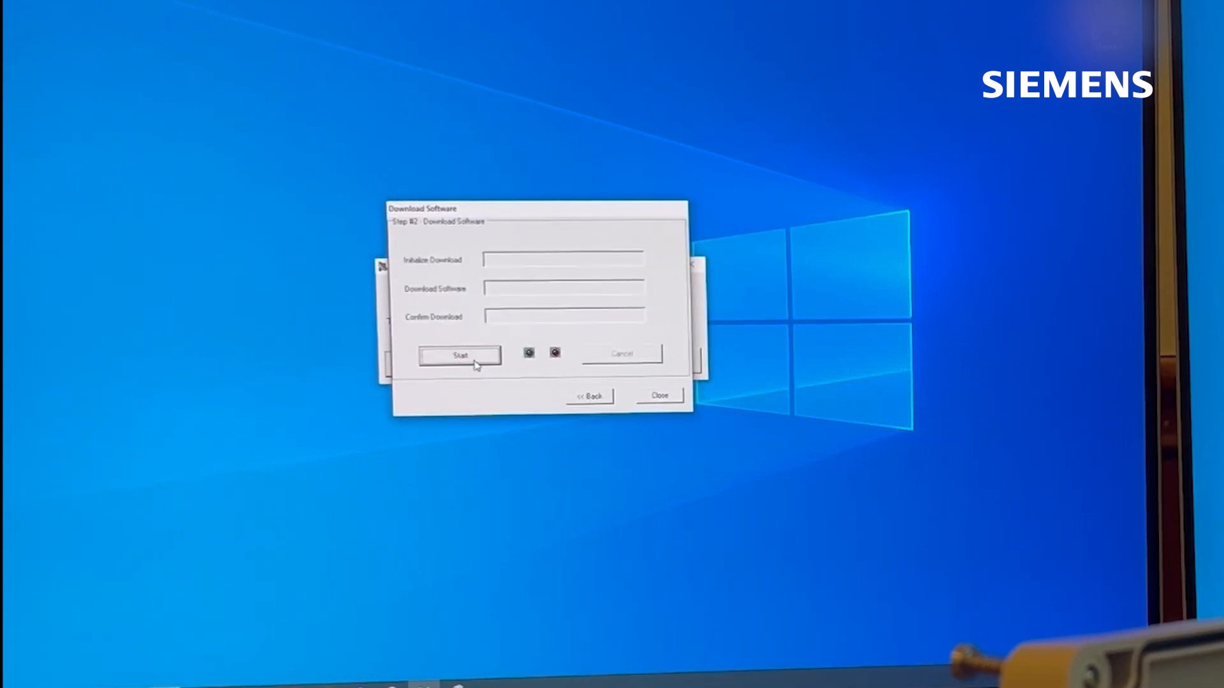
left_click(459, 355)
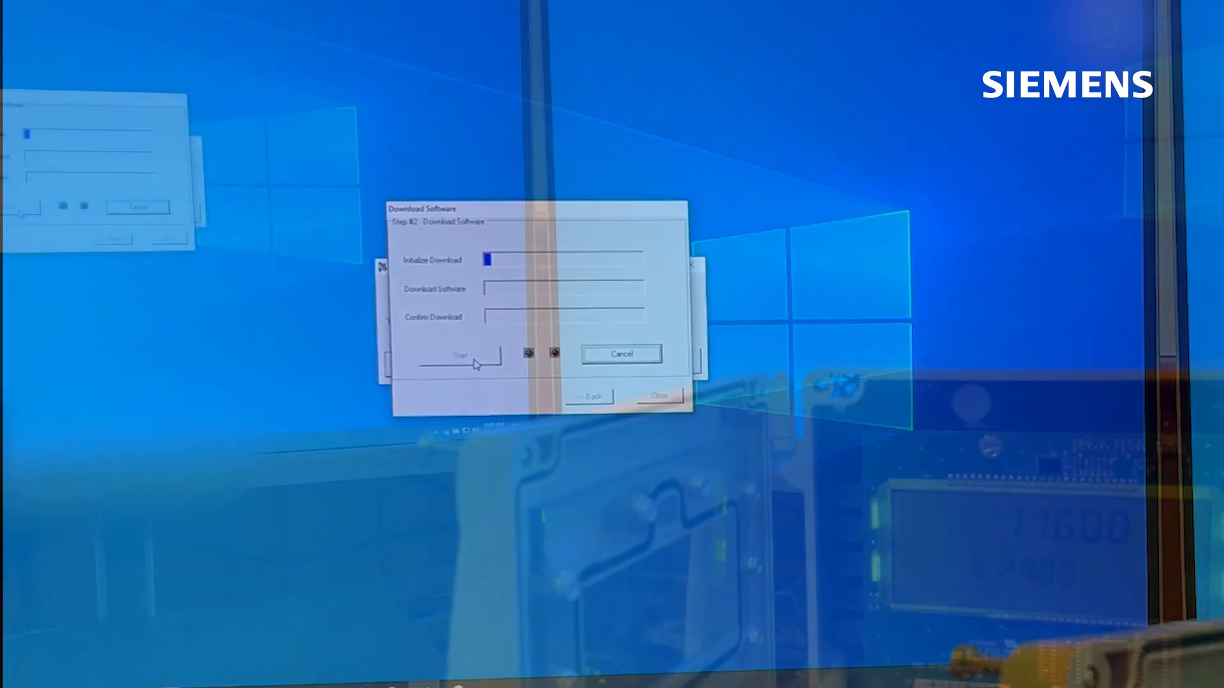